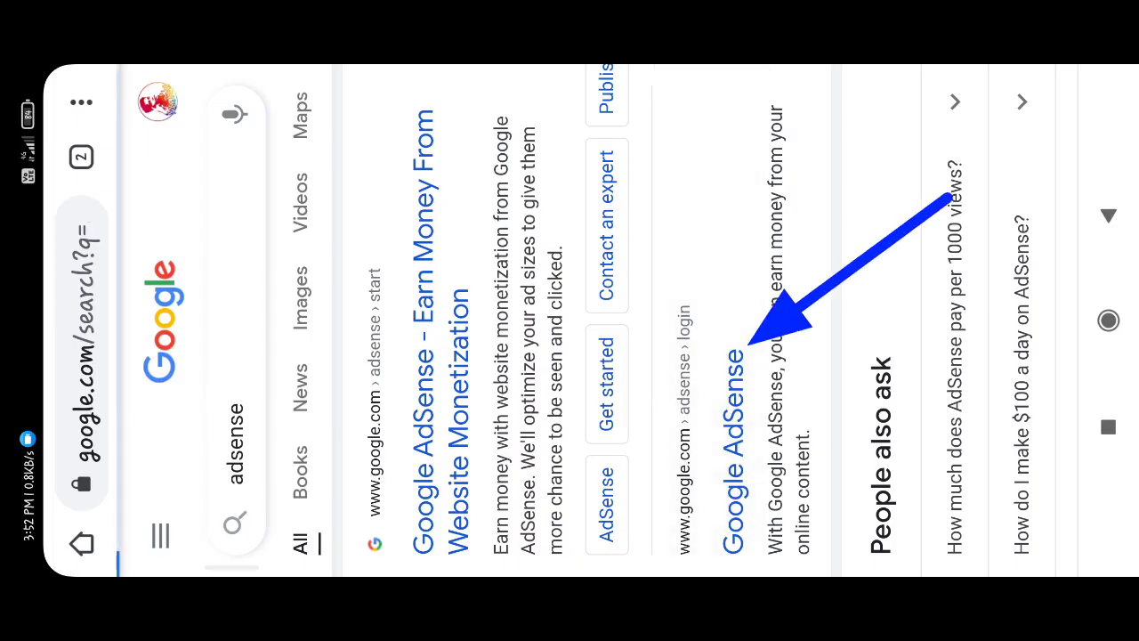
# Step: Open the Google AdSense sign-in result, landing on the AdSense Home dashboard
pyautogui.click(729, 374)
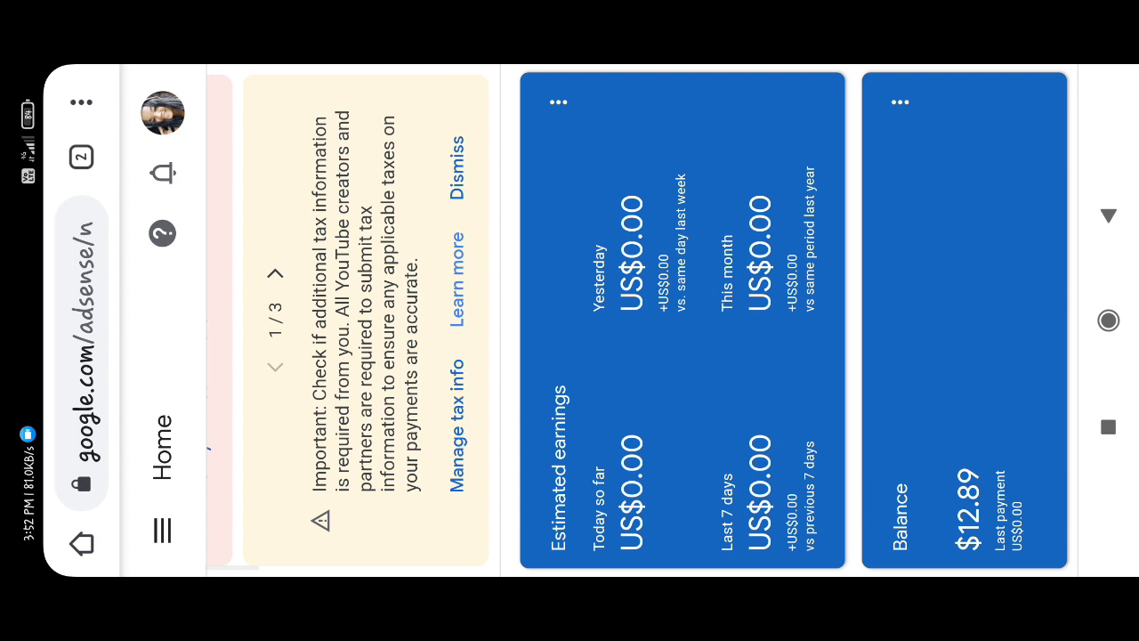
# Step: Navigate from Home to the Payments page listing transactions and payment methods
pyautogui.hscroll(-3)
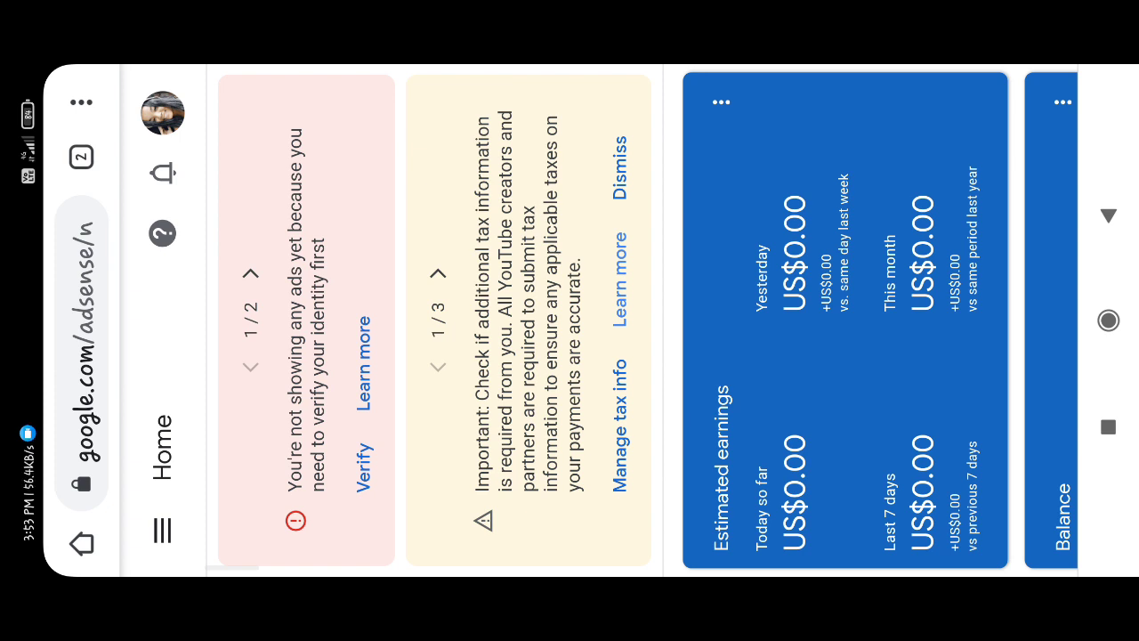
pyautogui.click(365, 473)
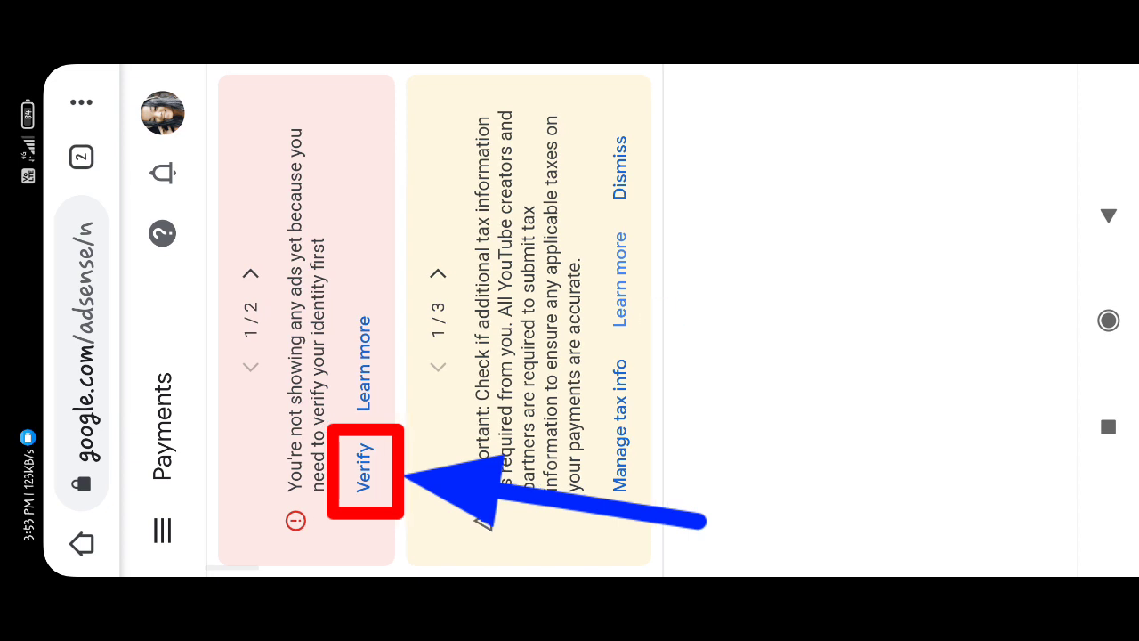
pyautogui.click(363, 470)
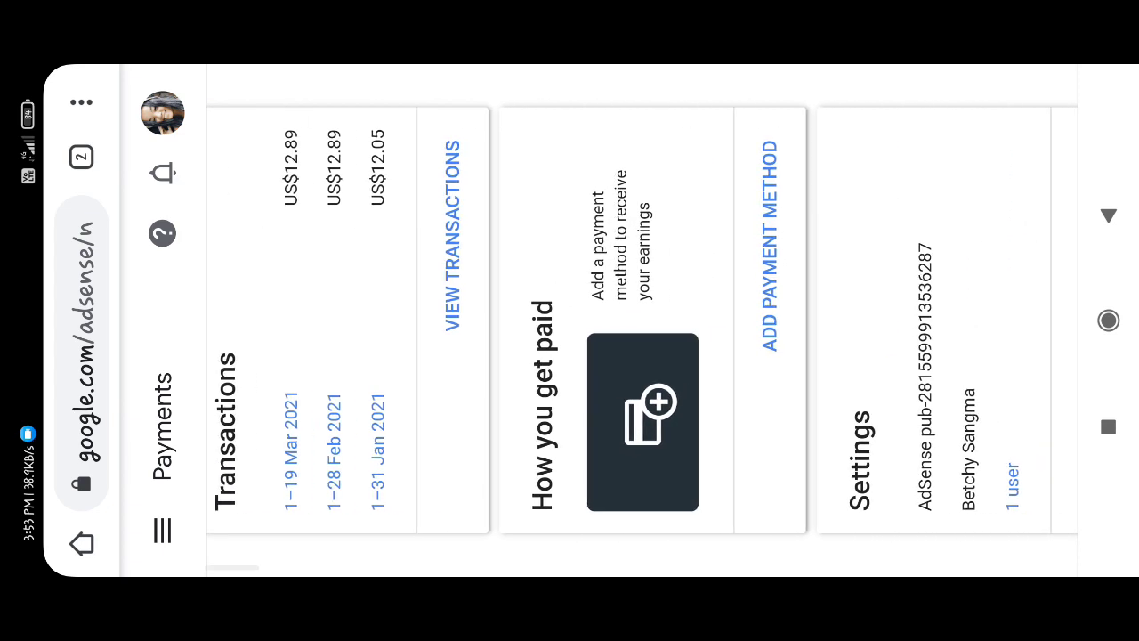
pyautogui.hscroll(3)
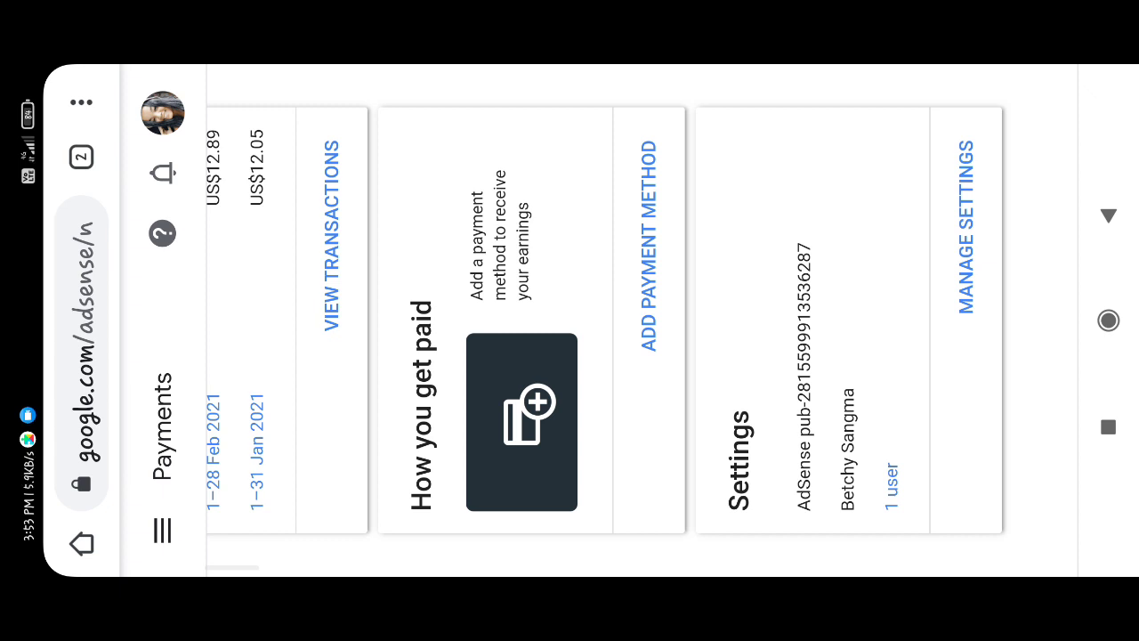
pyautogui.hscroll(3)
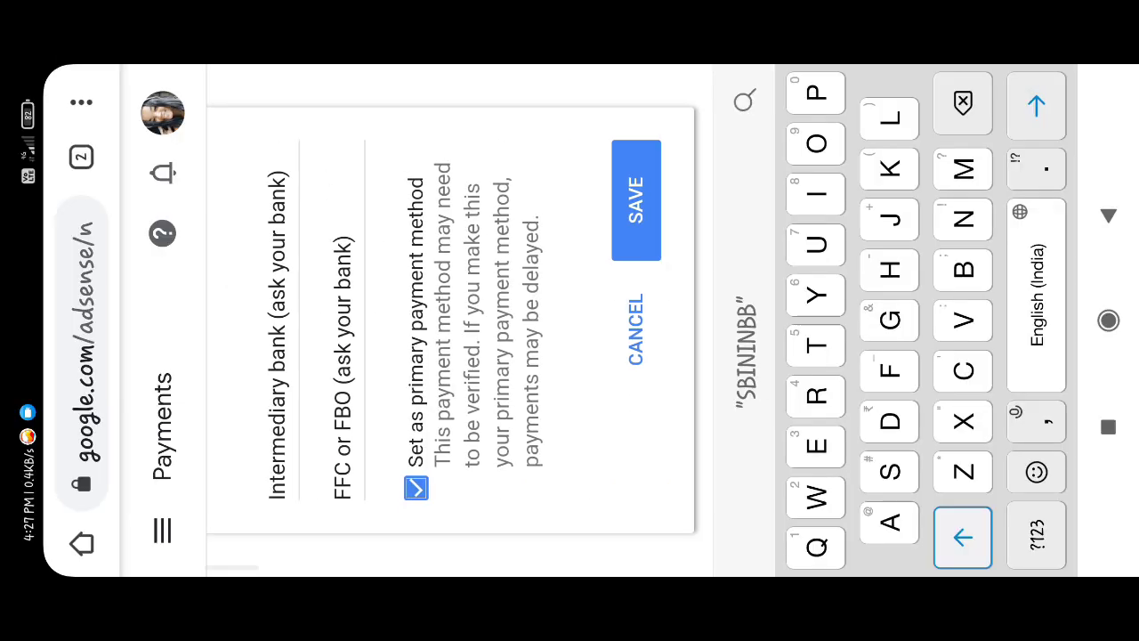
# Step: Save the bank transfer payment method and reach the Verify your identity form
pyautogui.click(635, 200)
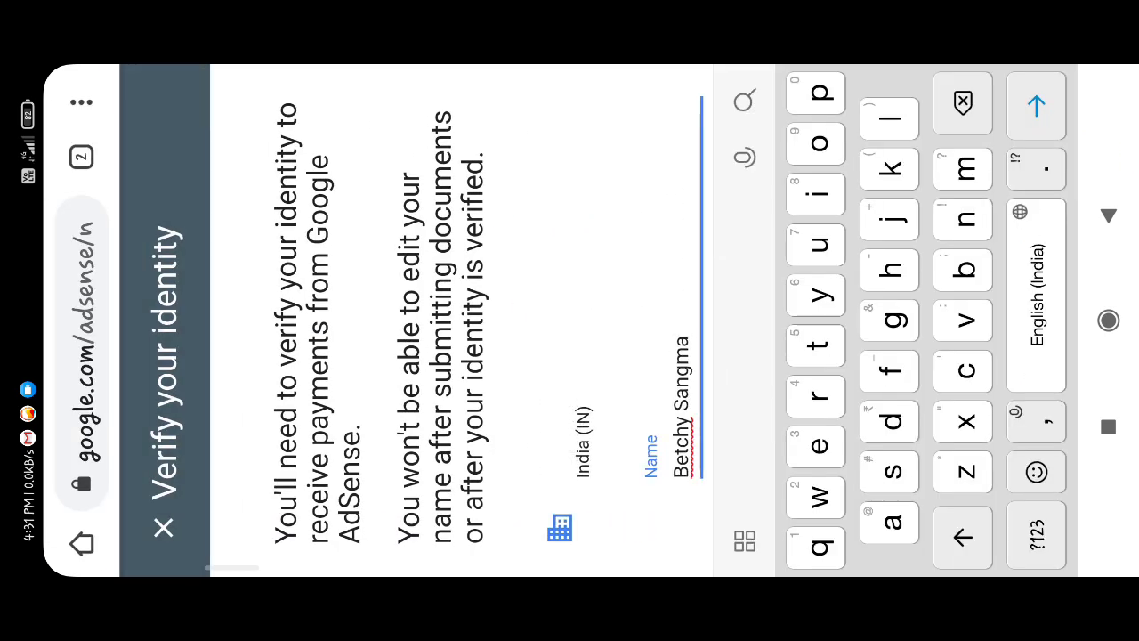
# Step: Move through the identity form's address details to the proof-of-identity upload step
pyautogui.scroll(-3)
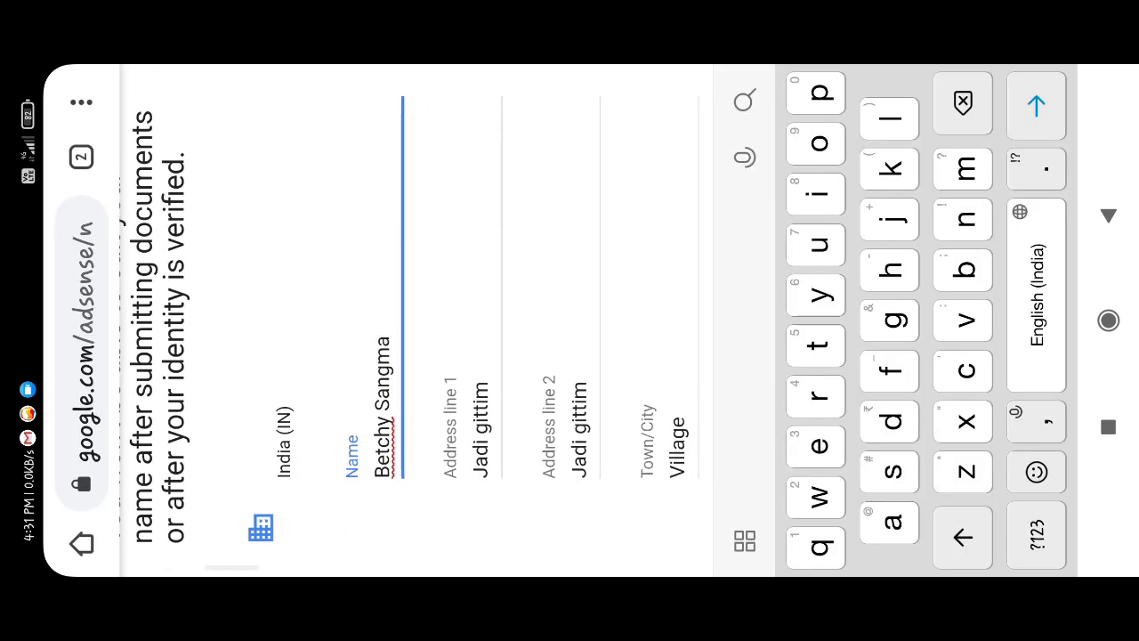
pyautogui.hscroll(-3)
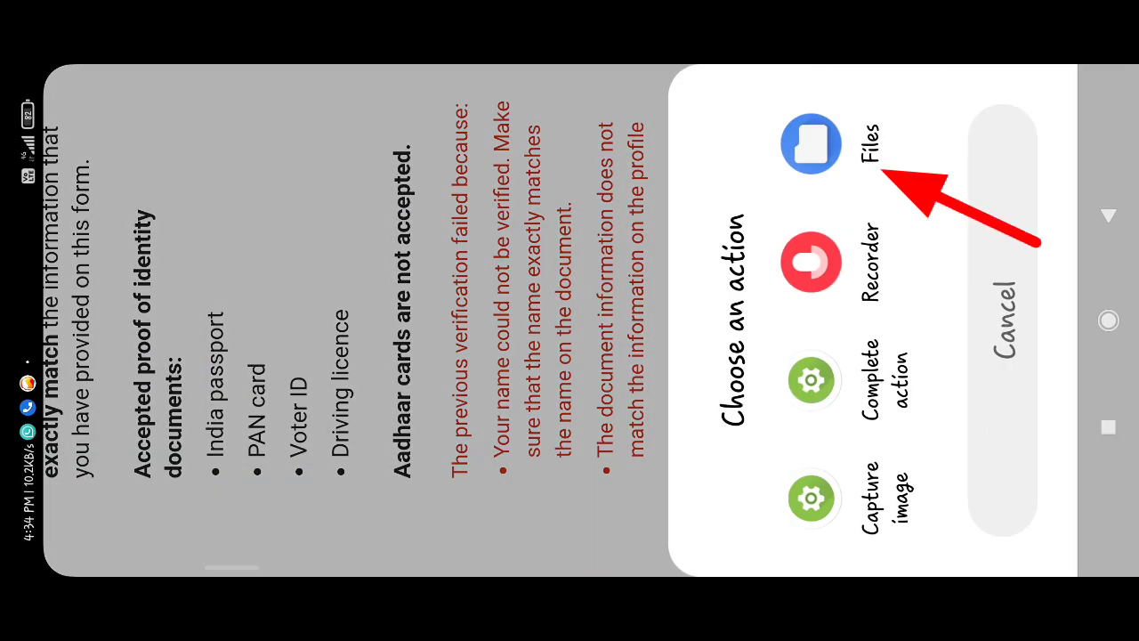
# Step: Submit the ID document from Files, acknowledge verification in progress, and review Payments with bank transfer listed
pyautogui.click(809, 142)
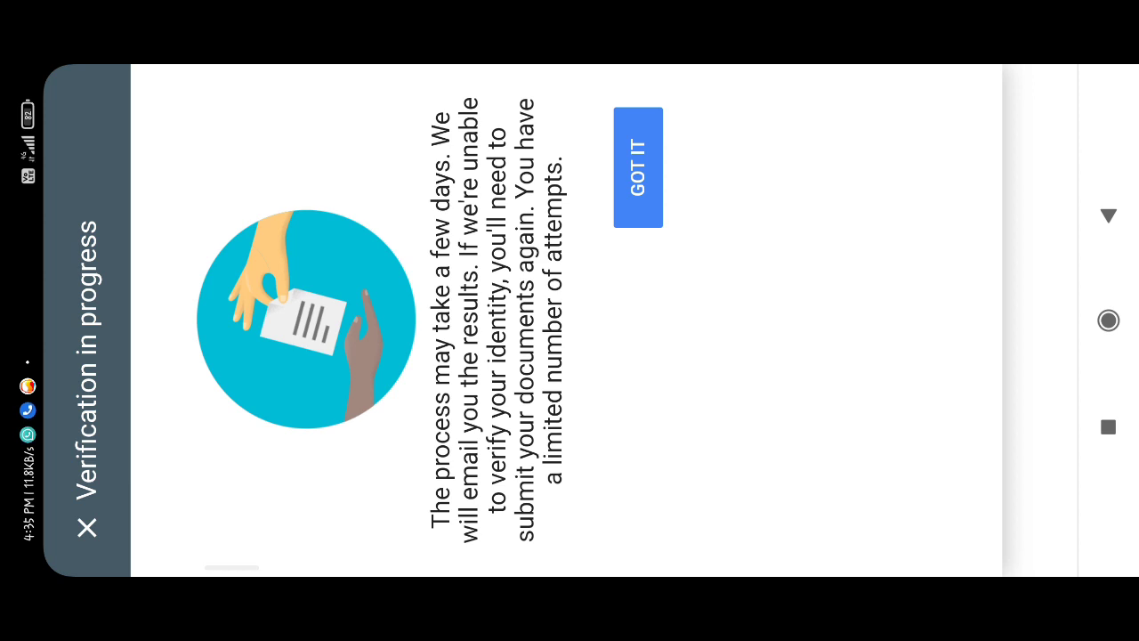
pyautogui.click(637, 167)
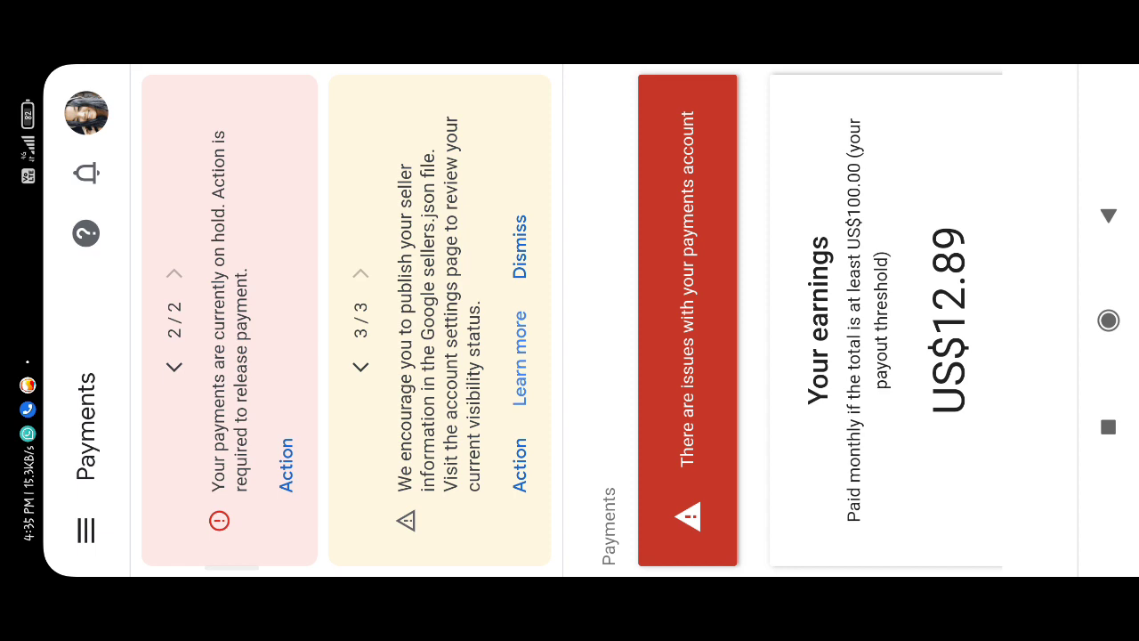
pyautogui.hscroll(-3)
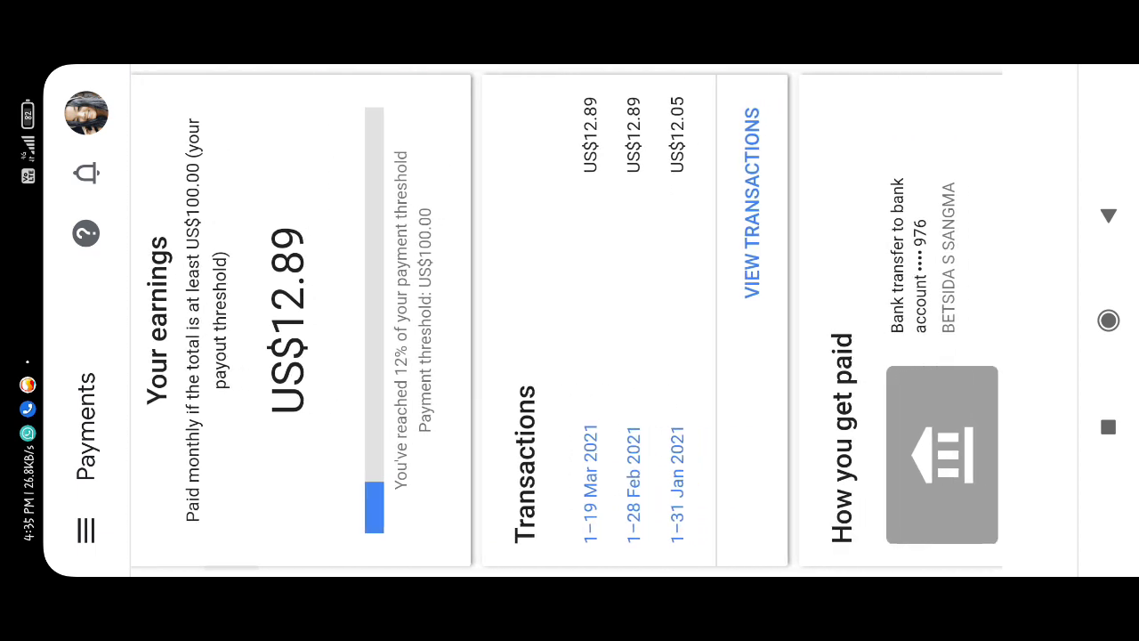